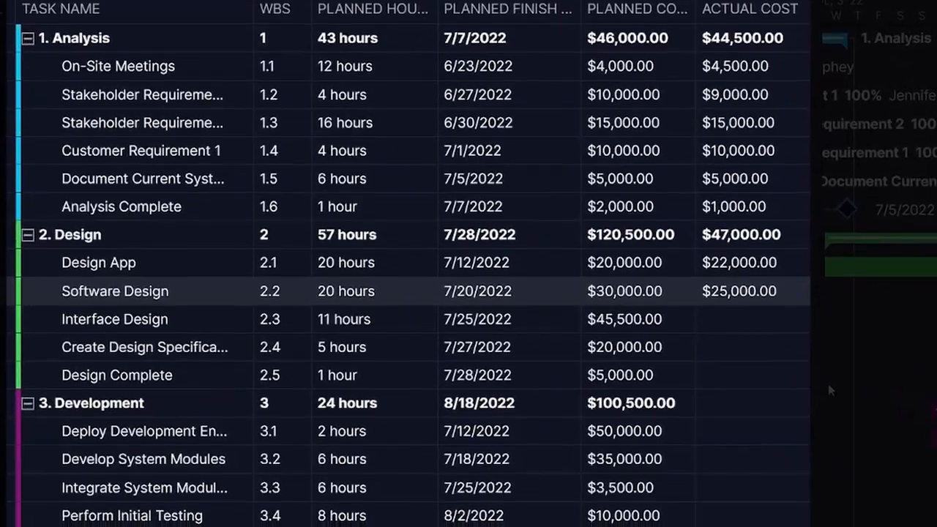
# Scroll the WBS task list, then open the Dewalt Building Dashboard view
pyautogui.scroll(-3)
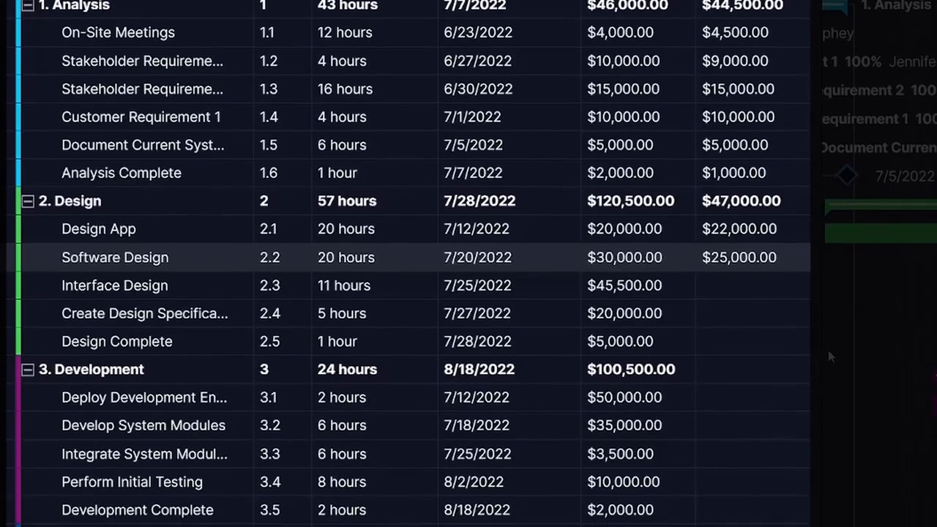
pyautogui.scroll(-3)
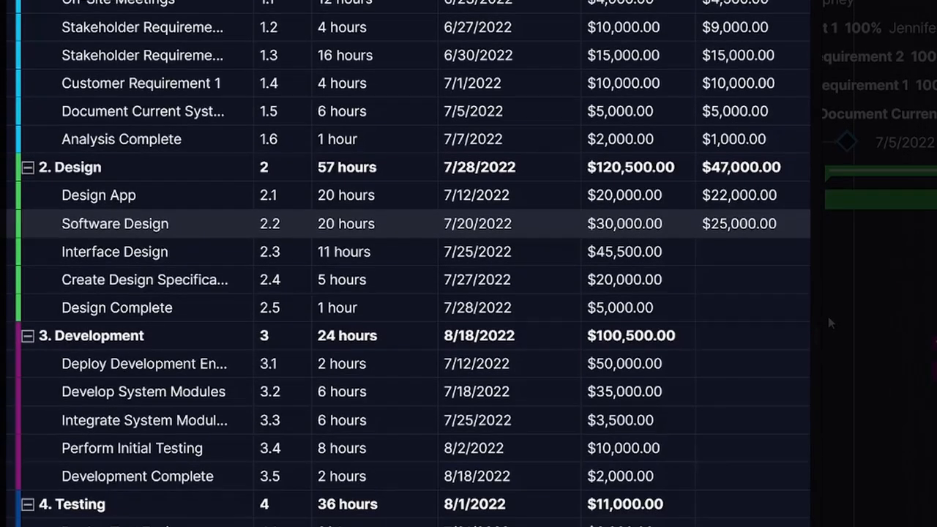
pyautogui.scroll(-3)
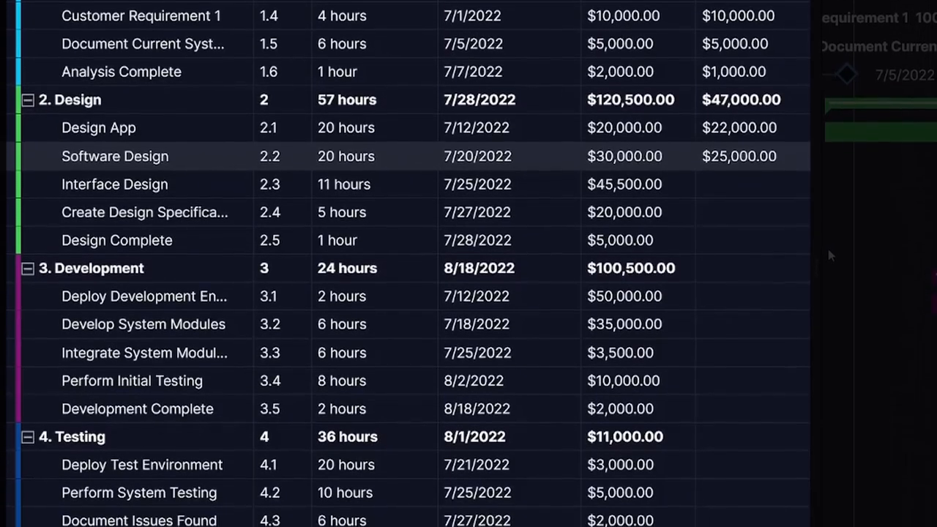
pyautogui.scroll(-3)
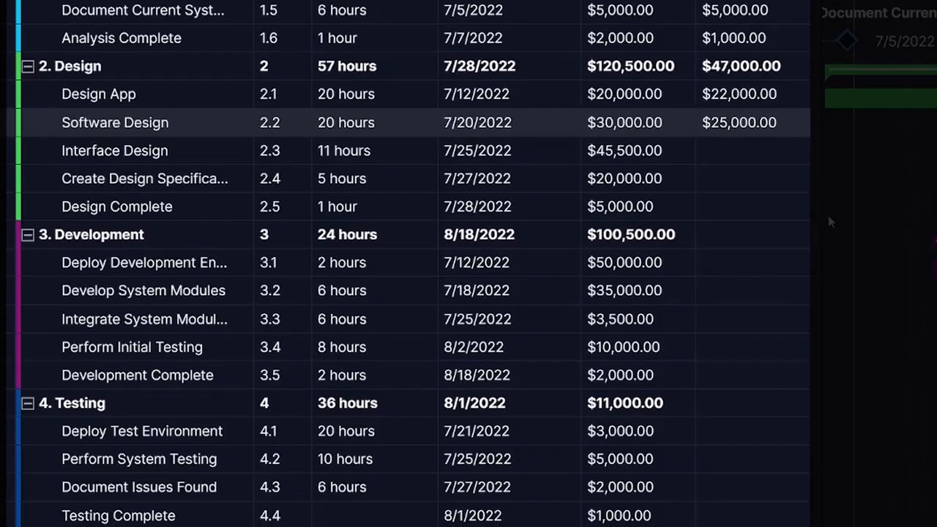
pyautogui.scroll(-3)
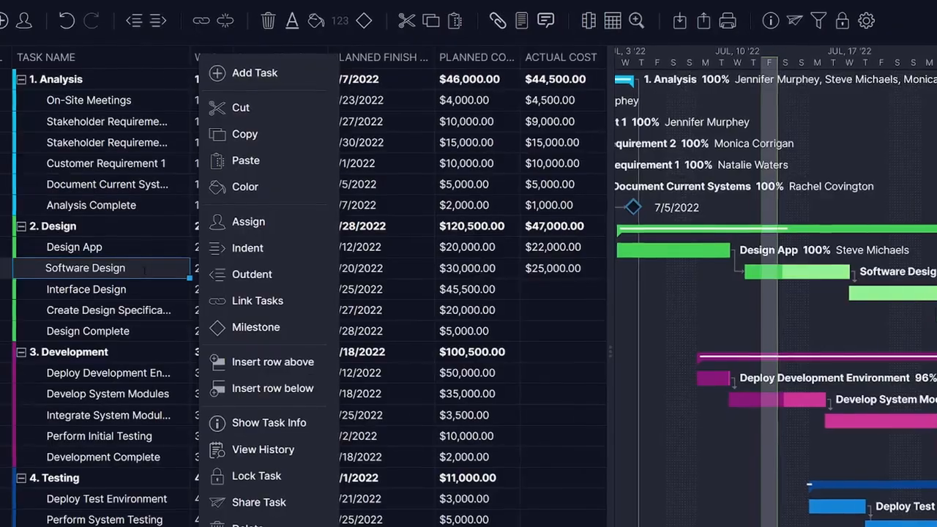
pyautogui.click(249, 221)
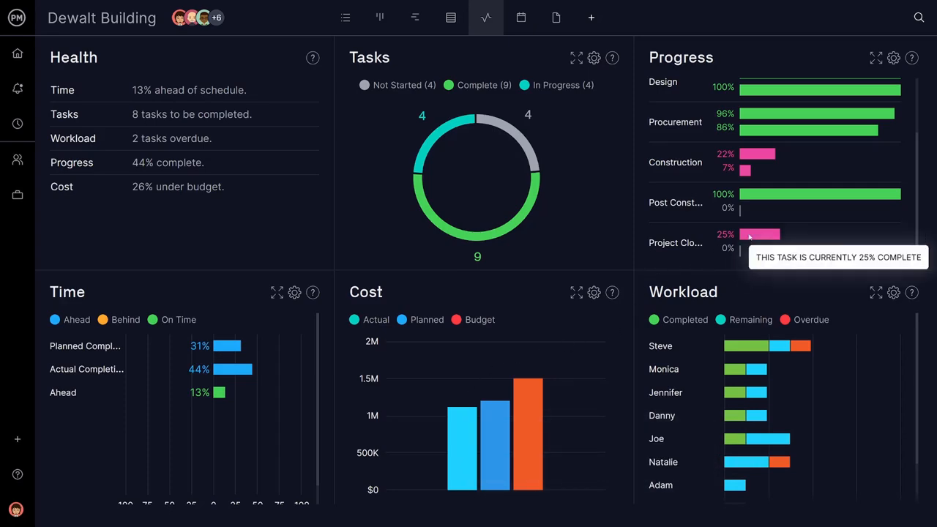
pyautogui.moveTo(739, 249)
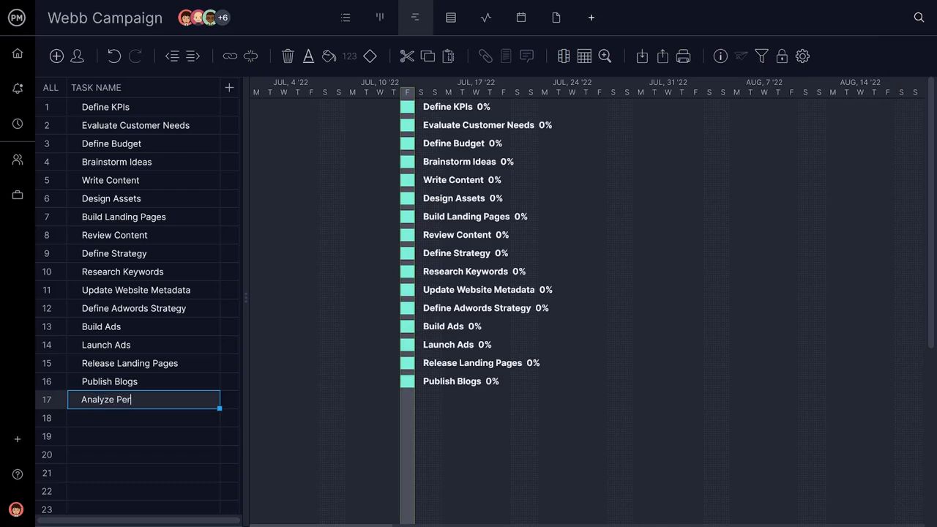
# Enter 'Analyze Performance' as task 17, followed by a 'Publish' task entry
pyautogui.write('formance')
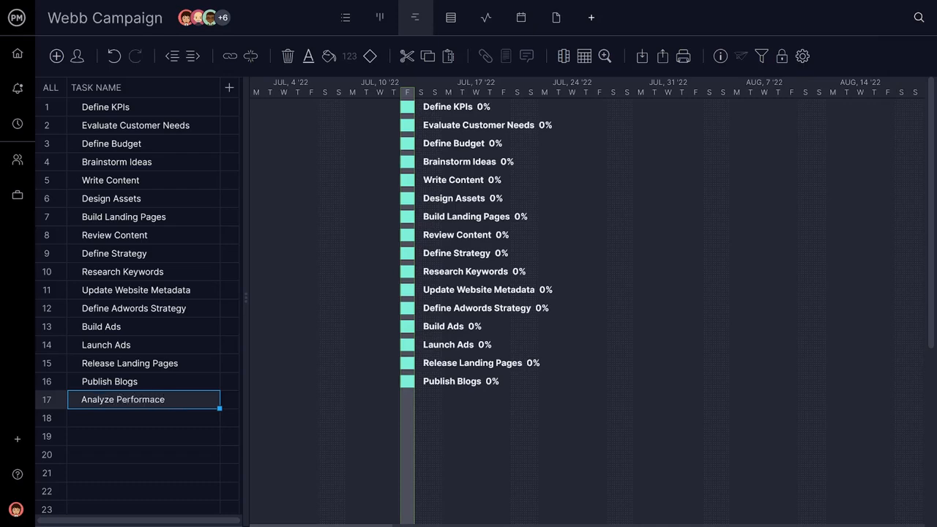
pyautogui.write('Publish')
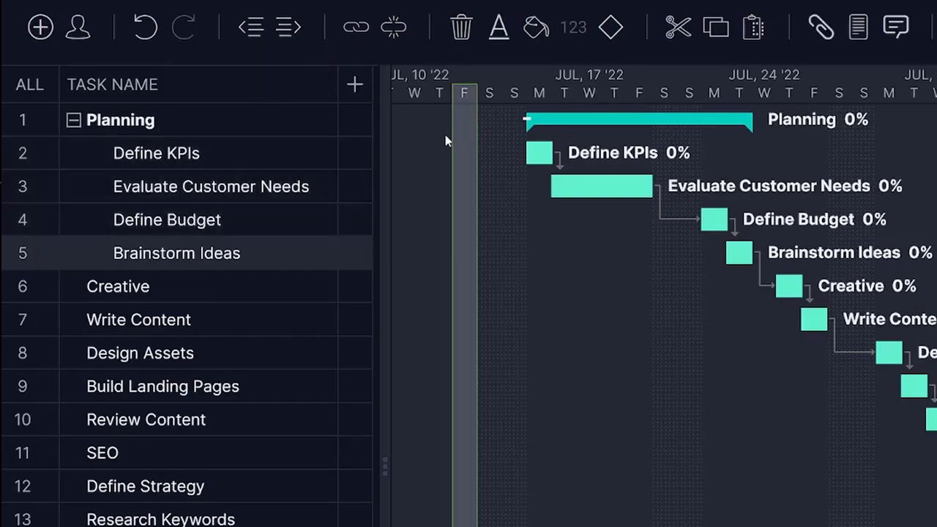
# Name the new Planning subtask 'Advertising Budget', then review the Adwords, Go Live and Post-Launch phases
pyautogui.click(611, 27)
pyautogui.write('Adv')
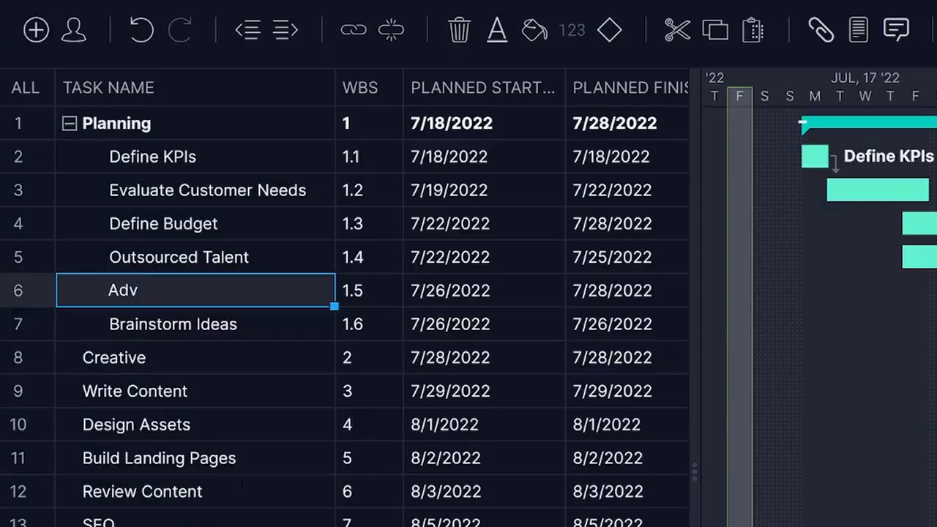
pyautogui.write('ertising Budget')
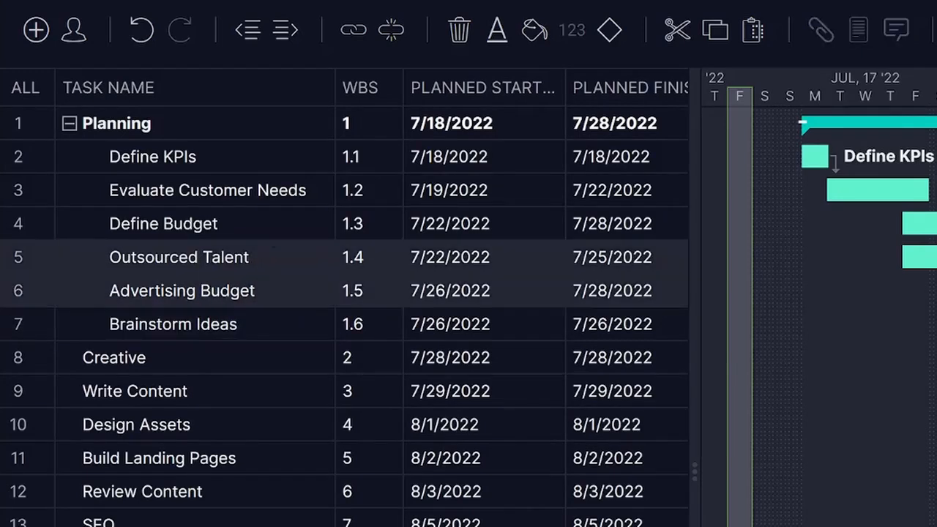
pyautogui.click(284, 29)
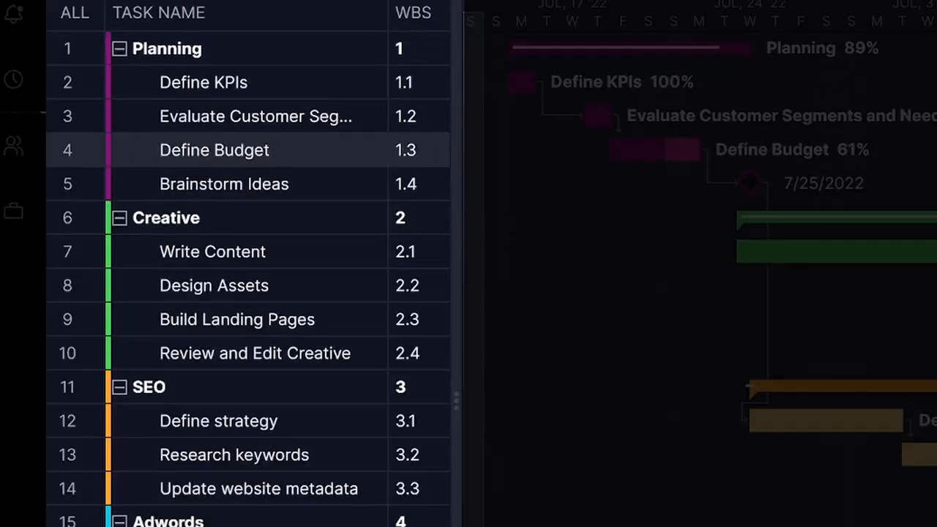
pyautogui.scroll(-3)
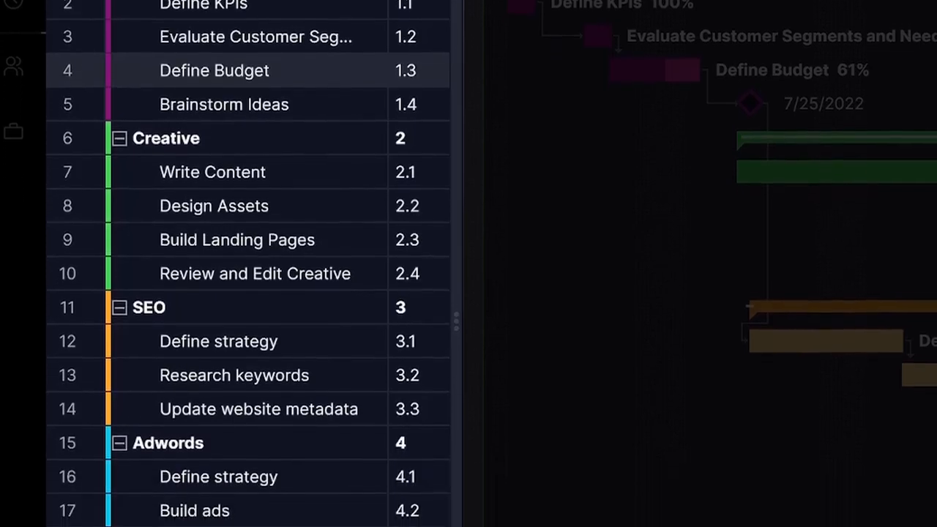
pyautogui.scroll(-3)
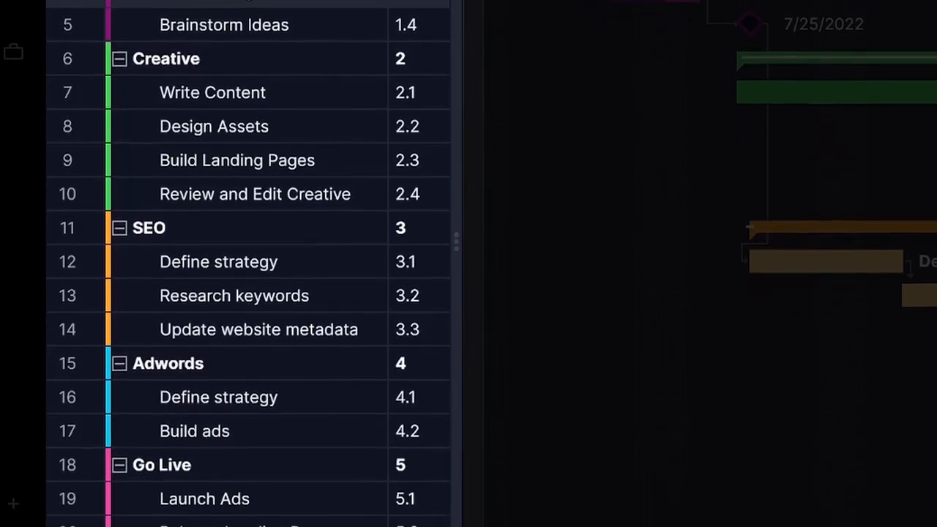
pyautogui.scroll(-3)
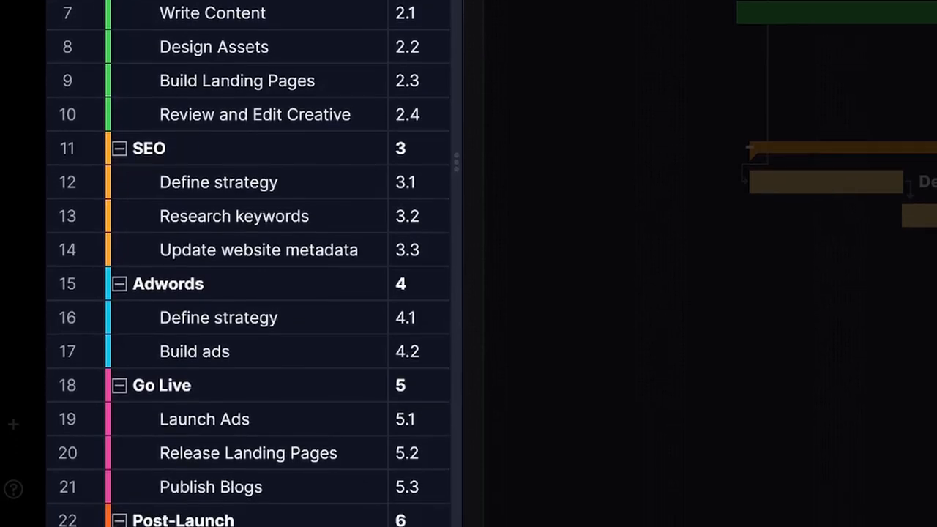
pyautogui.rightClick(96, 126)
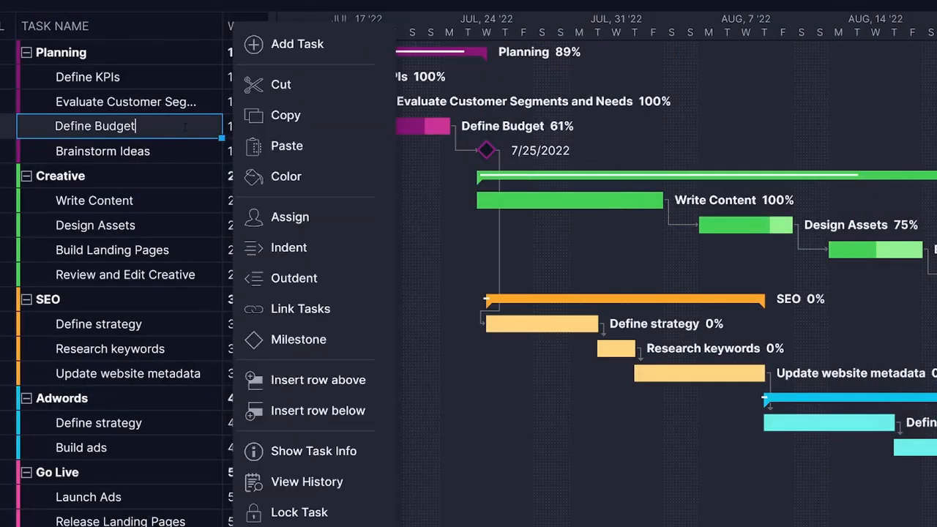
pyautogui.click(290, 217)
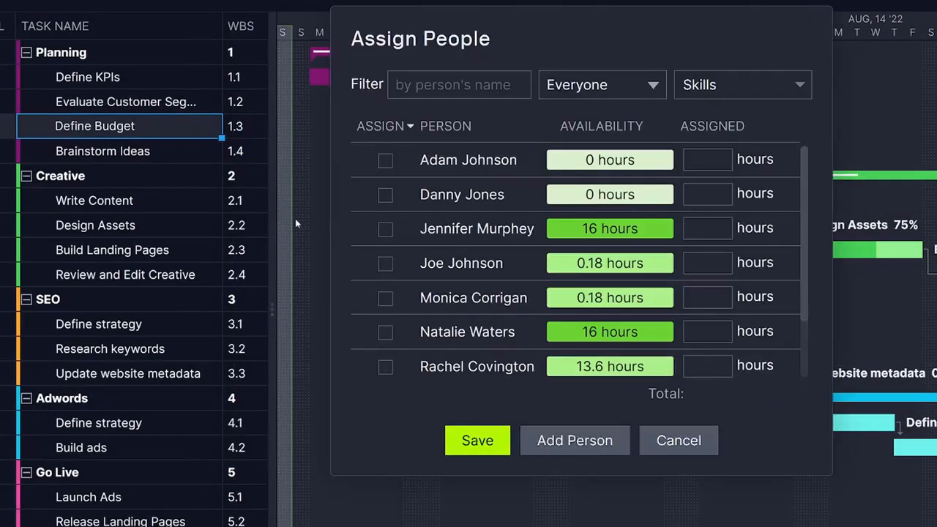
pyautogui.click(385, 228)
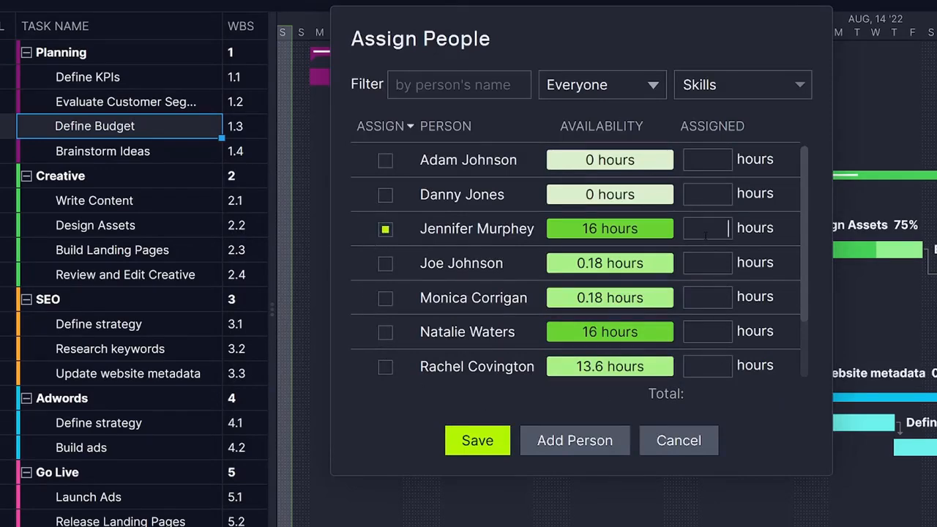
pyautogui.write('8')
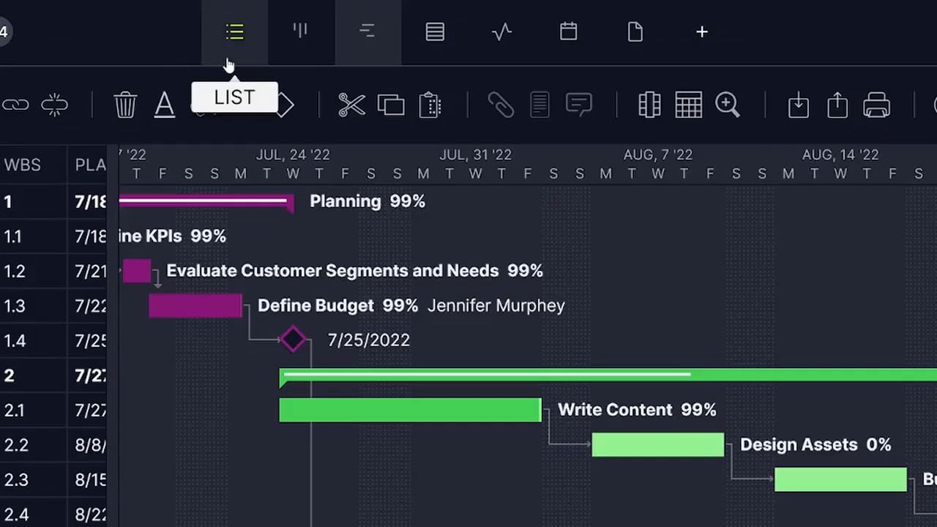
pyautogui.moveTo(300, 31)
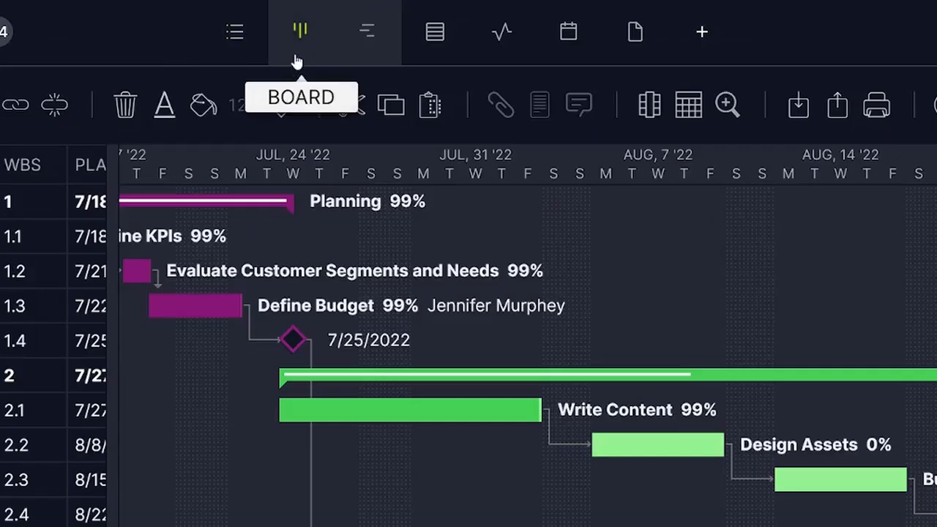
pyautogui.moveTo(367, 32)
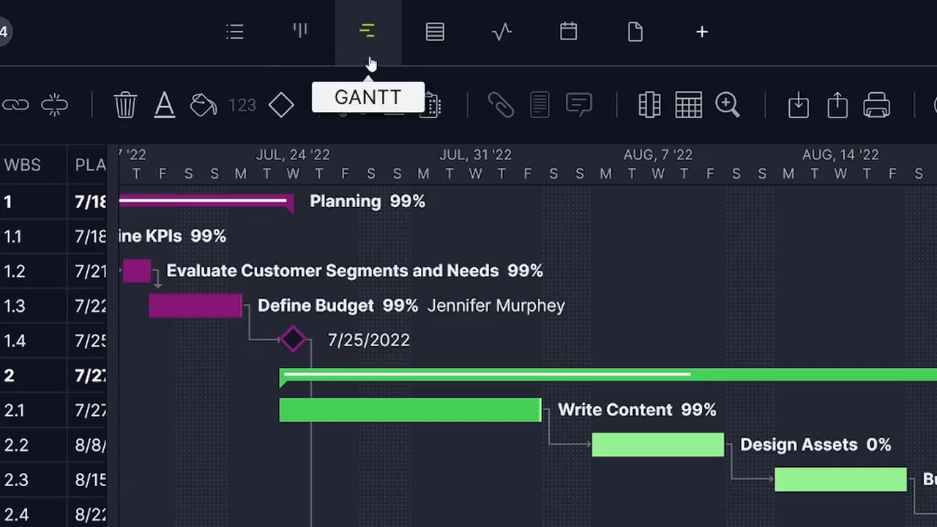
pyautogui.moveTo(434, 31)
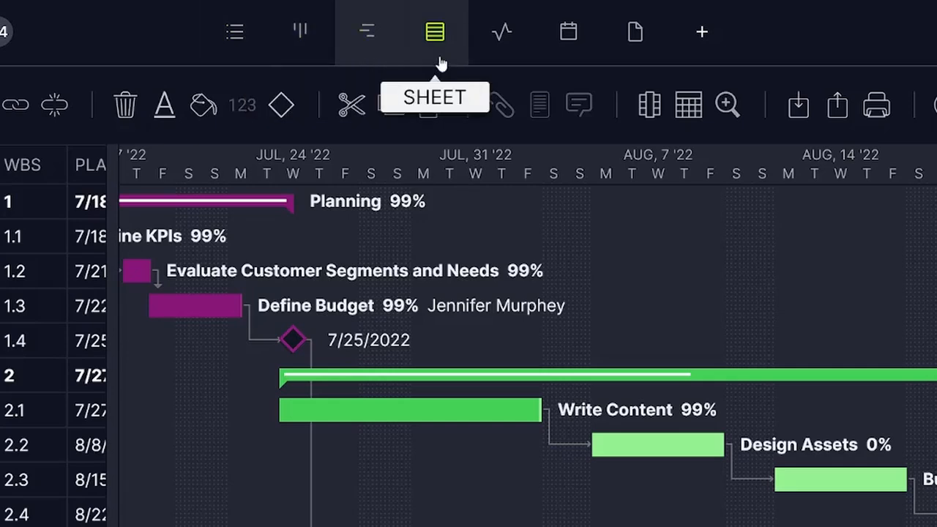
pyautogui.moveTo(503, 31)
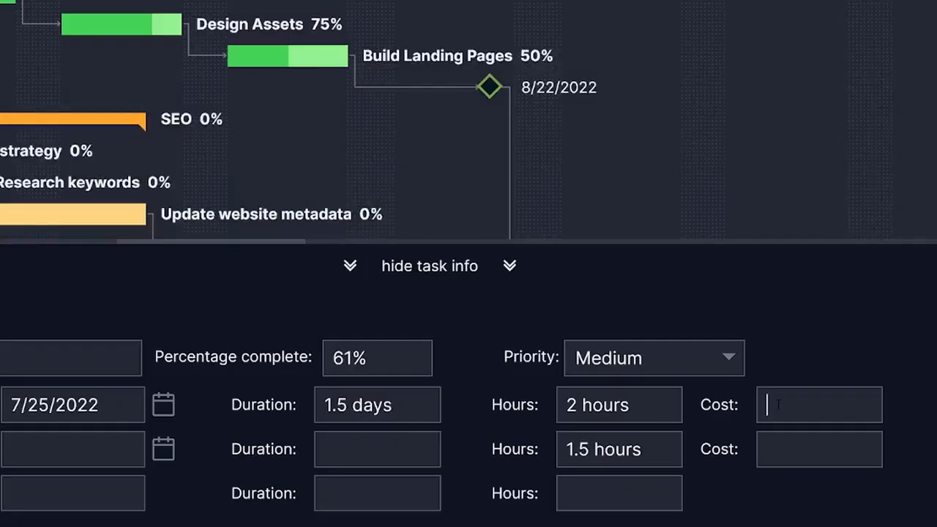
# Enter 3000 in the task's Cost field
pyautogui.write('3000')
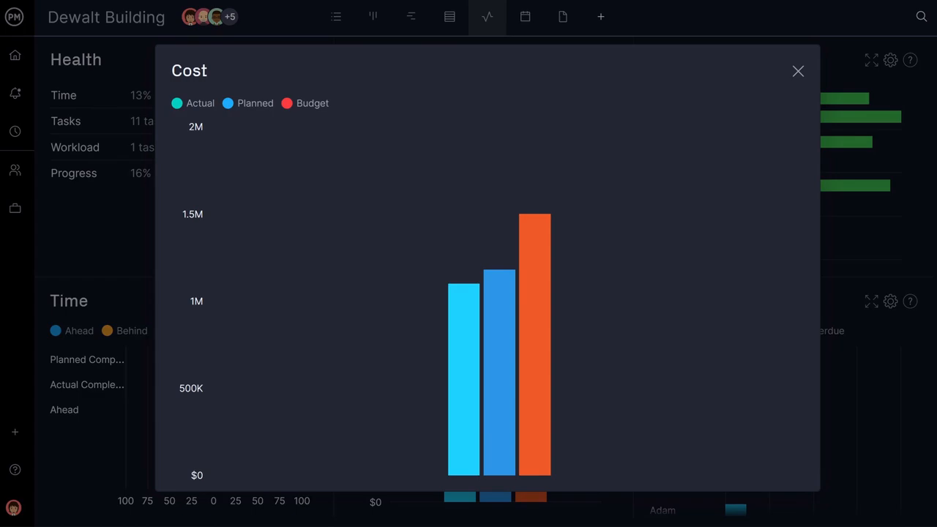
# Close the expanded Cost widget showing actual, planned and budget costs
pyautogui.click(797, 71)
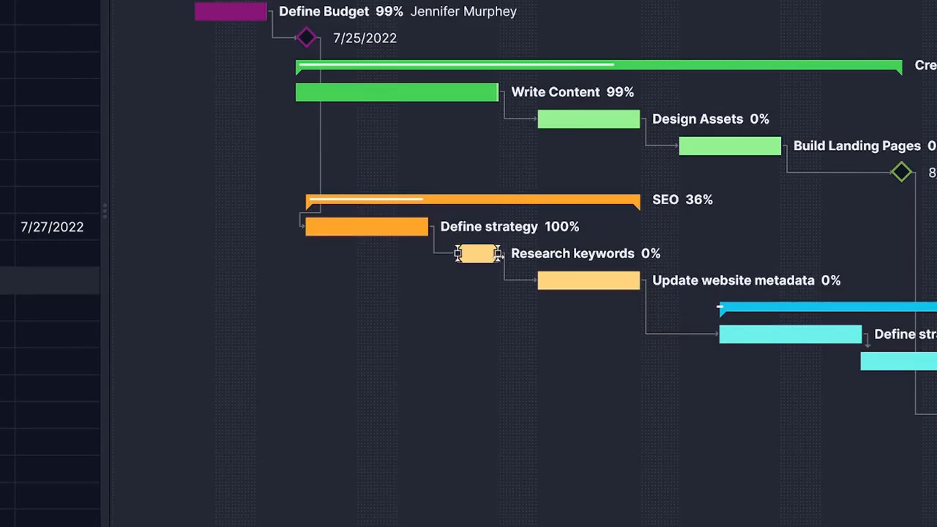
pyautogui.moveTo(479, 253)
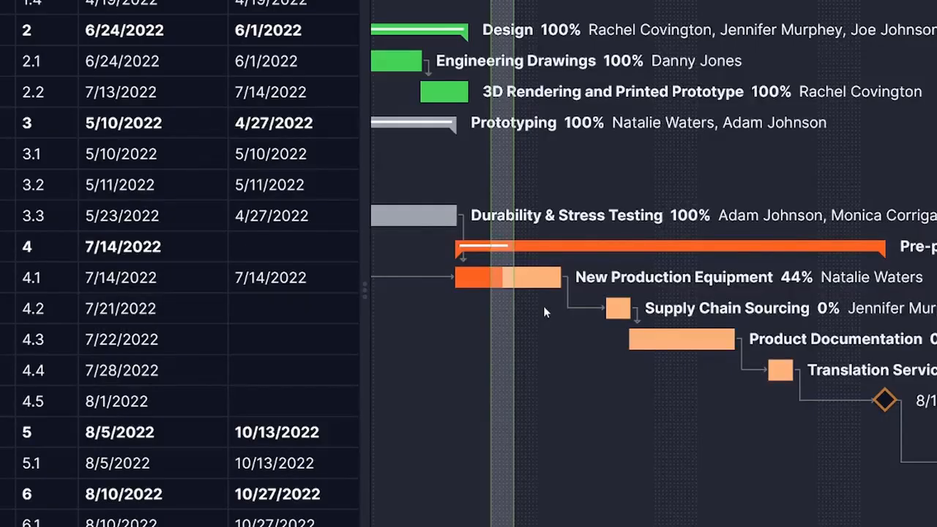
# Drag New Production Equipment's Gantt progress handle up to 62% complete
pyautogui.moveTo(505, 277); pyautogui.dragTo(513, 276)
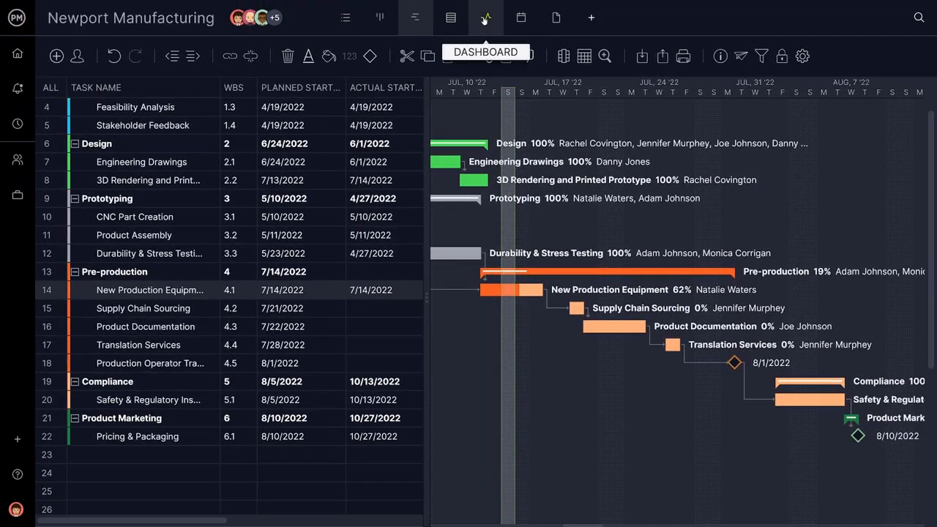
# Open the Dashboard, then the Project Status Report setup for 5Gigs IT
pyautogui.click(485, 17)
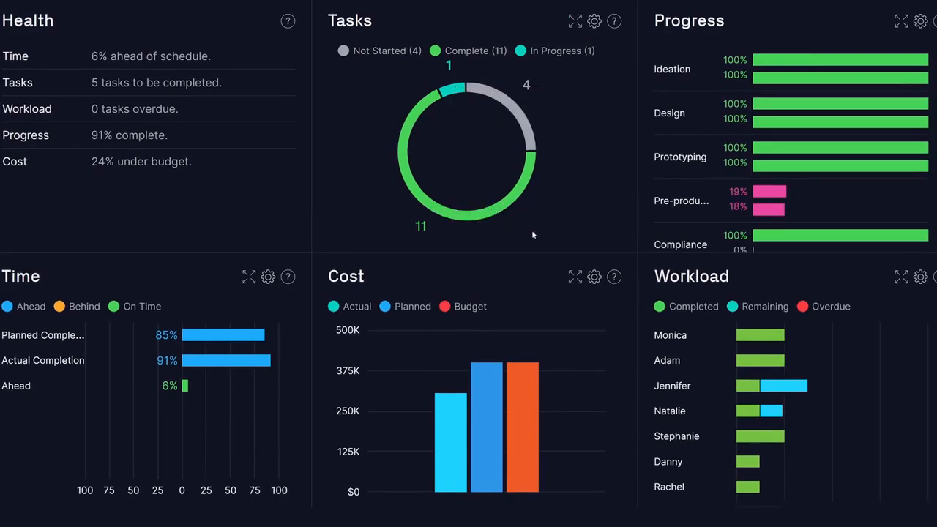
pyautogui.click(575, 277)
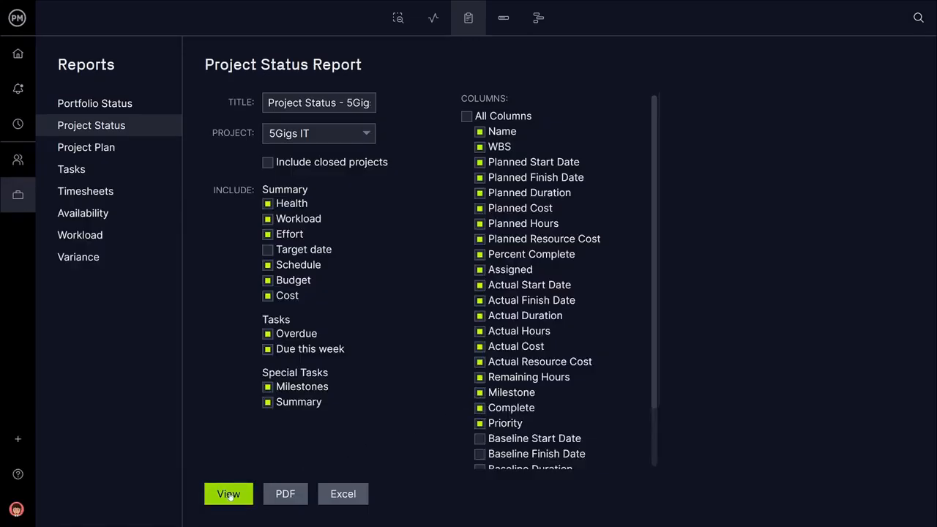
# View the 5Gigs IT status report, dismissing the report-running notice
pyautogui.click(229, 494)
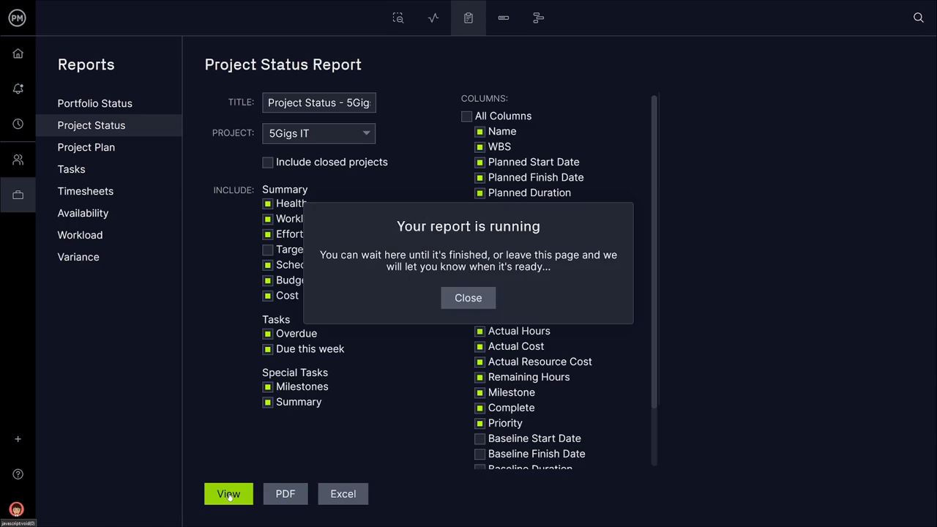
pyautogui.click(467, 298)
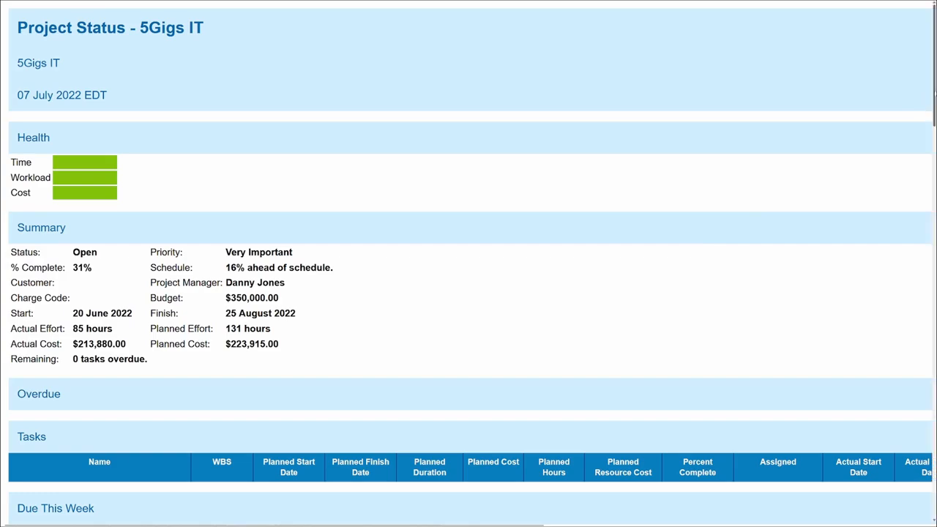
pyautogui.scroll(-3)
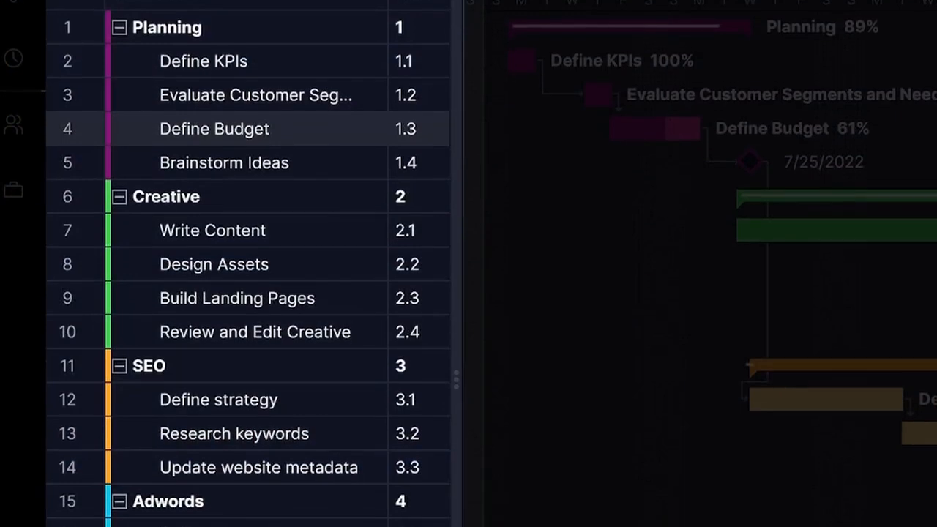
# Scroll to the Go Live phase with Launch Ads and Release Landing Pages
pyautogui.scroll(-3)
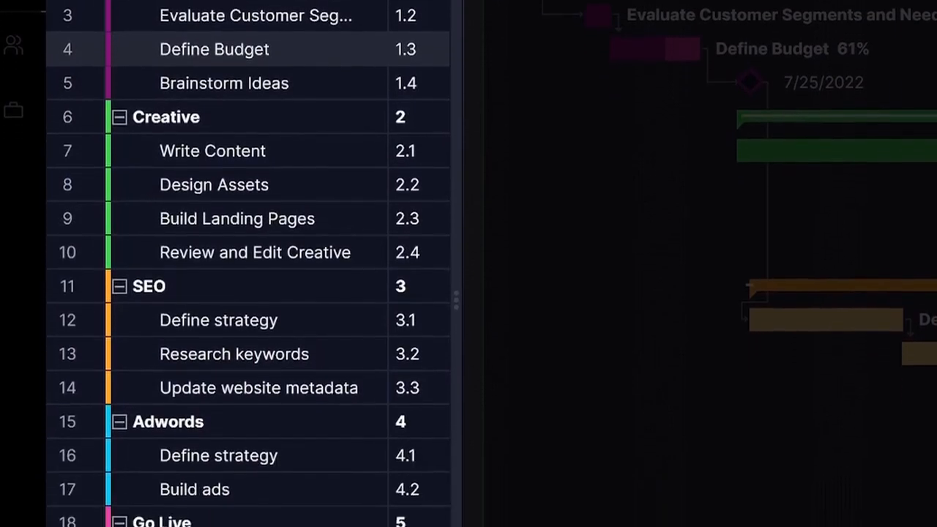
pyautogui.scroll(-3)
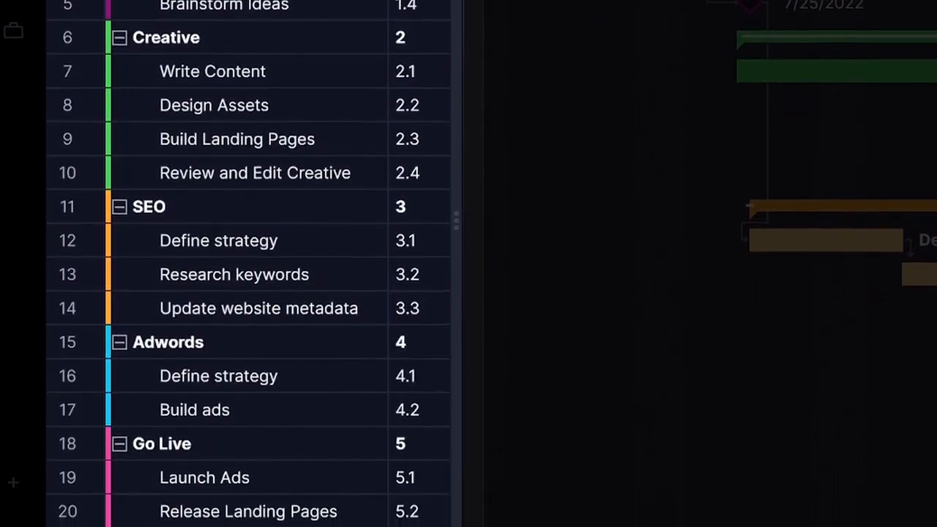